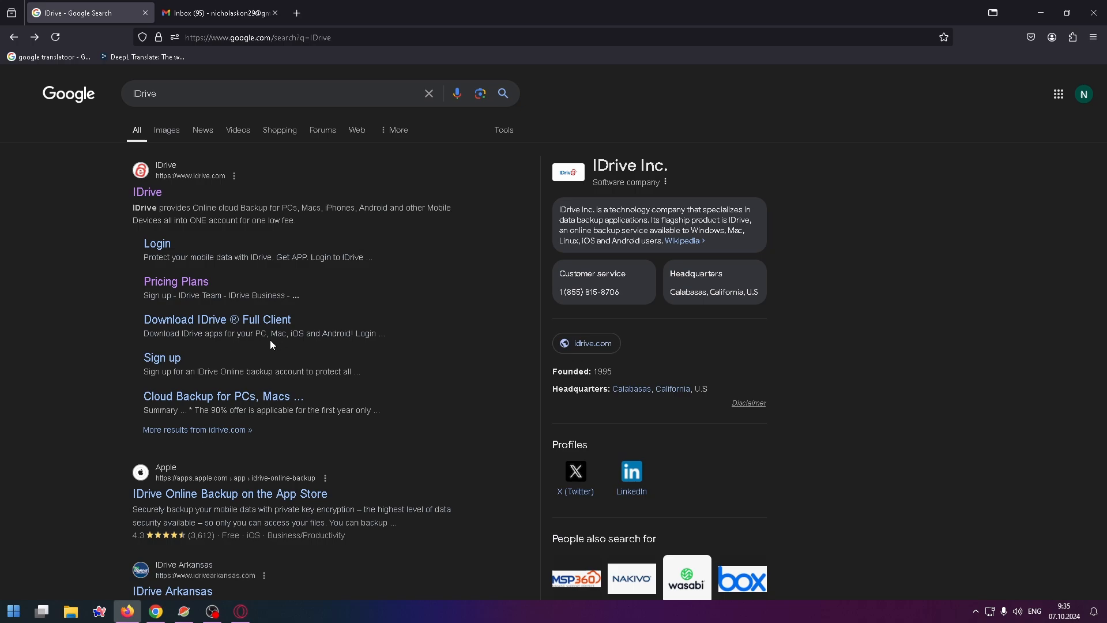
mouse_move(269, 345)
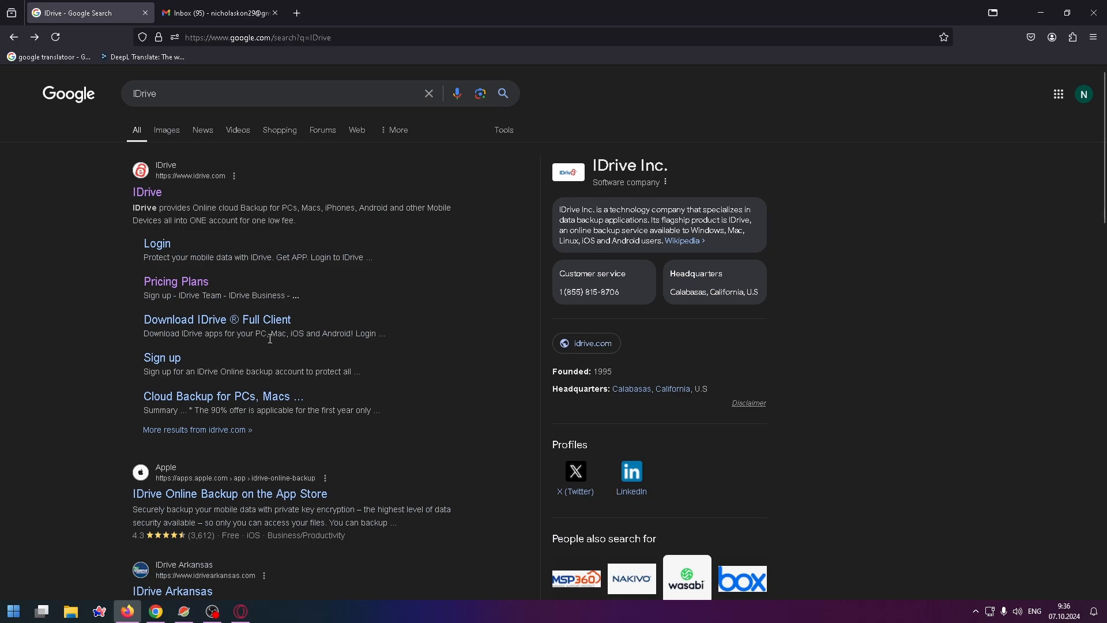
mouse_move(30, 400)
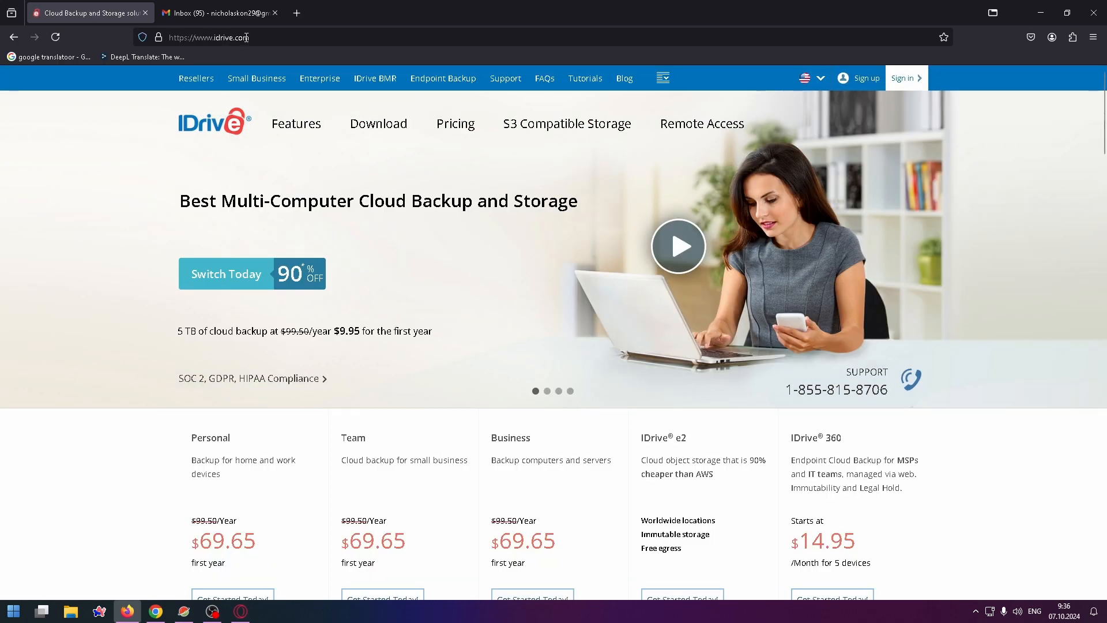
click(209, 37)
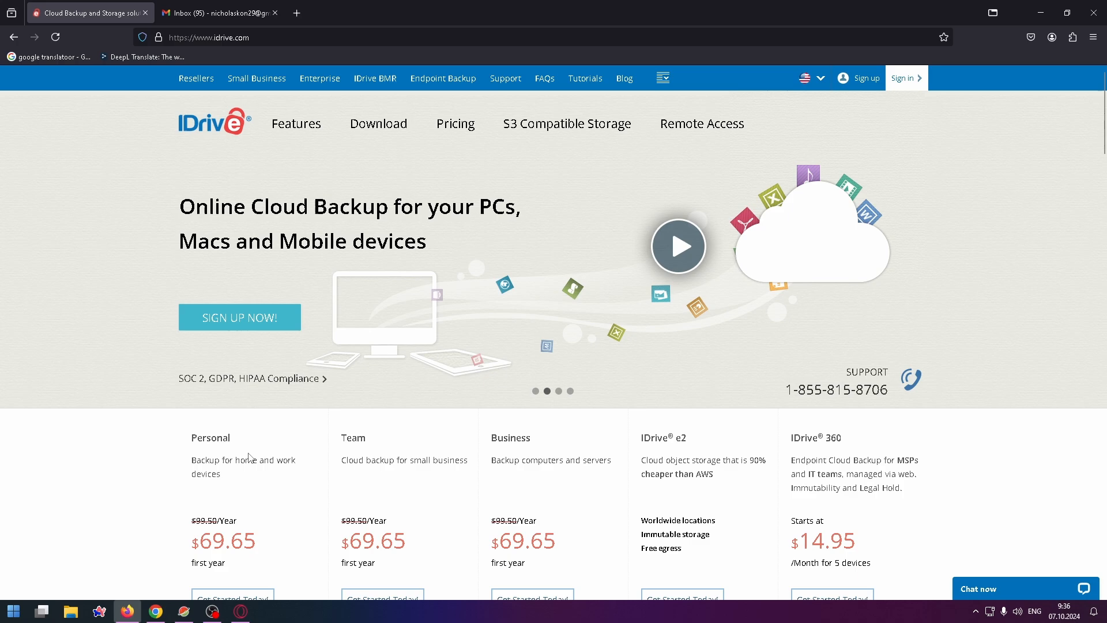
click(812, 78)
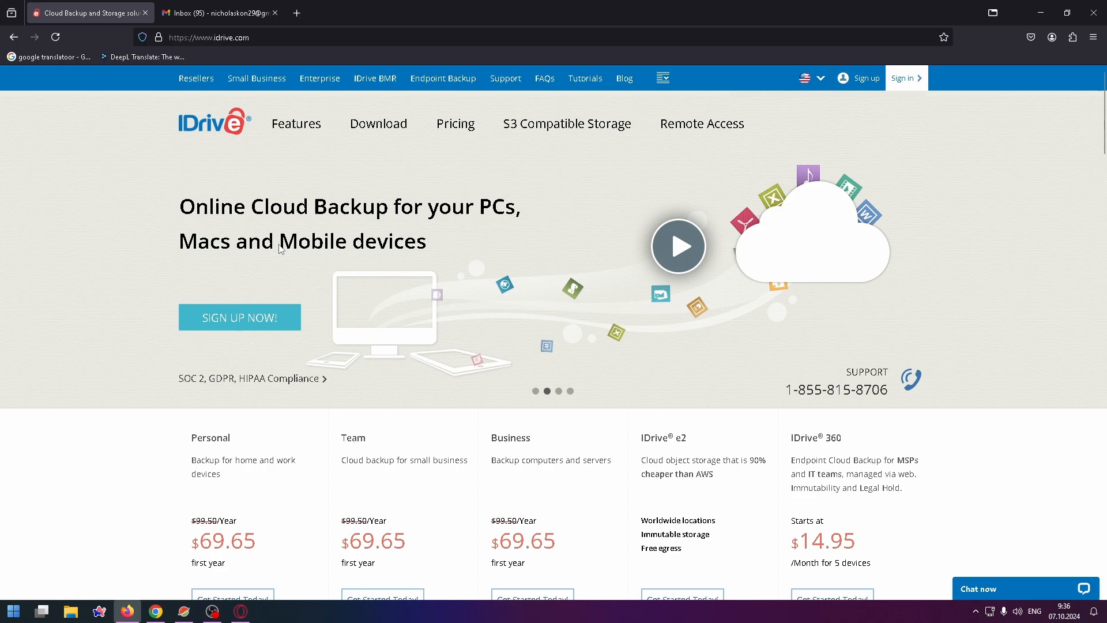
scroll(down, 3)
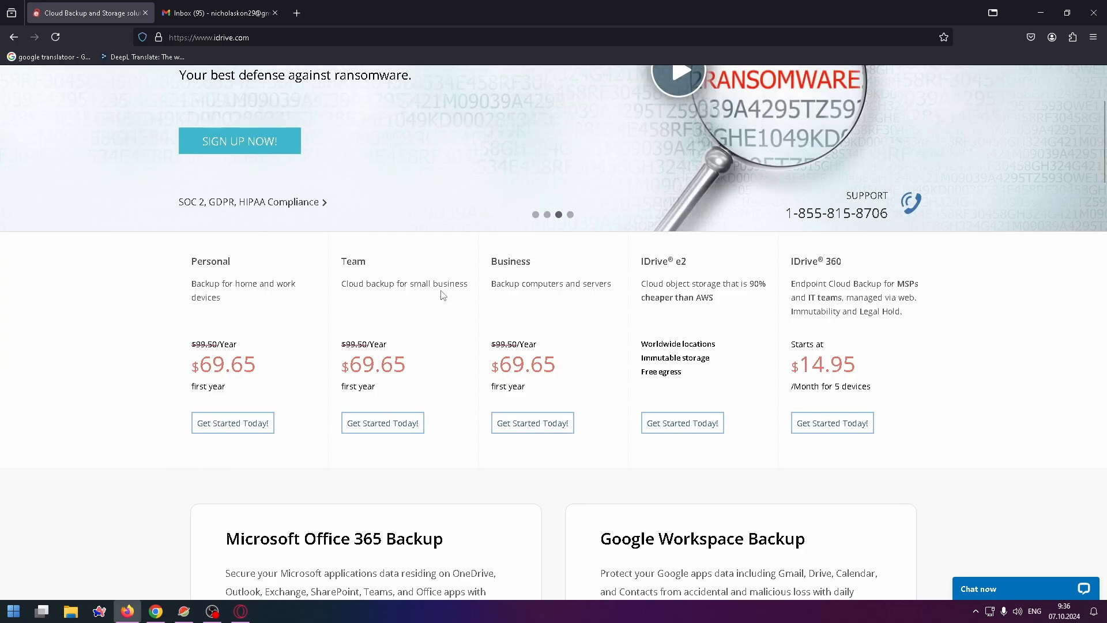
scroll(down, 3)
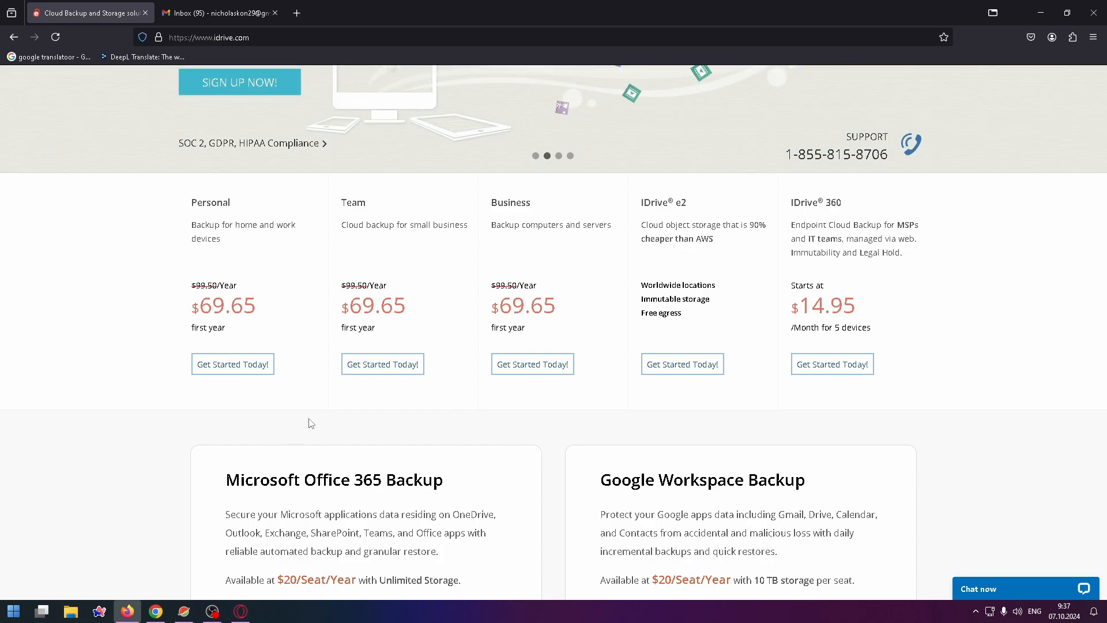
scroll(up, 3)
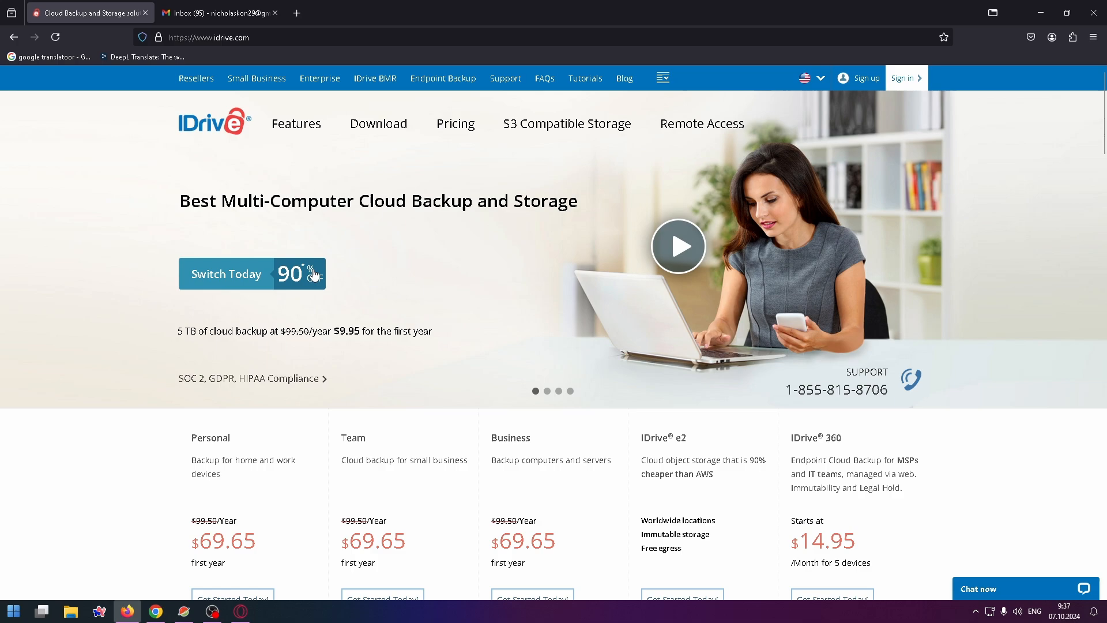
- Show the online backup features page and scroll through multiple device backup, cloud drive and snapshots
click(297, 124)
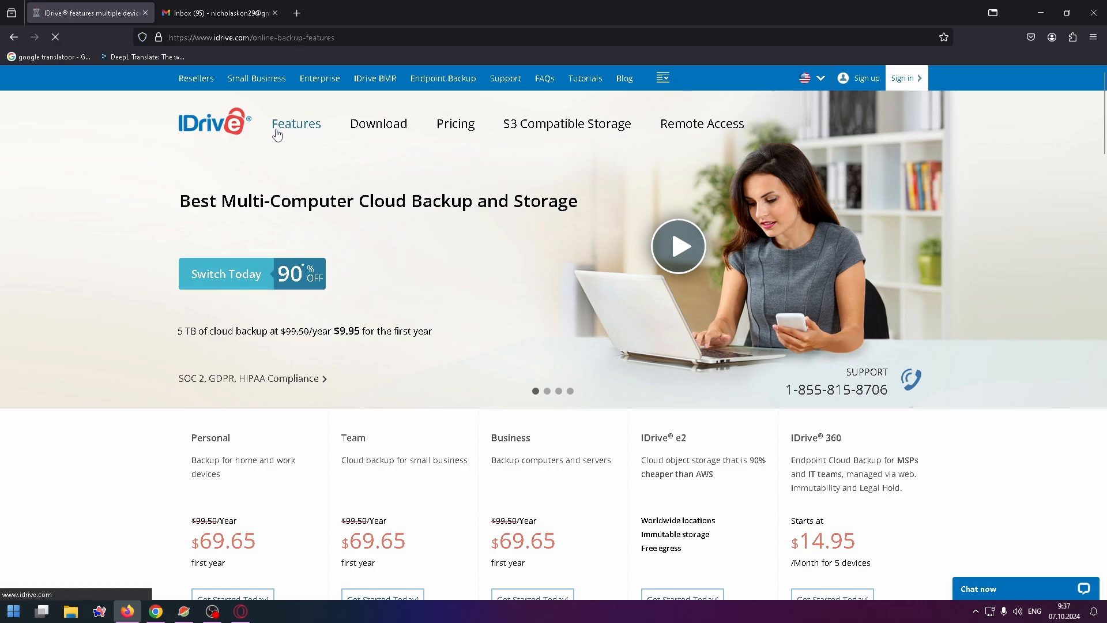
click(296, 123)
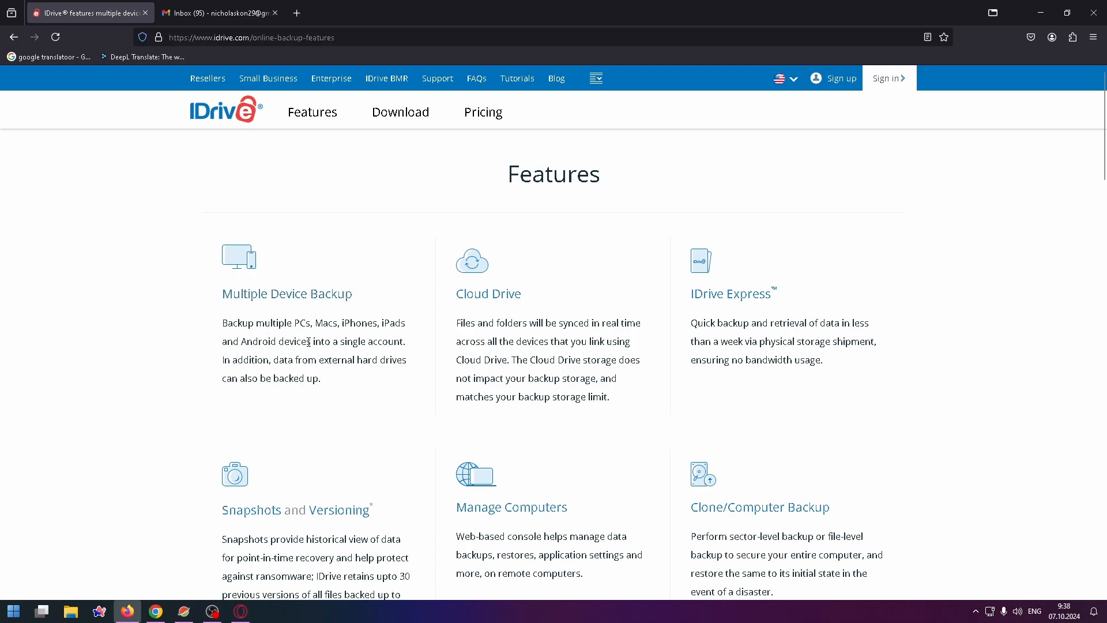
mouse_move(498, 296)
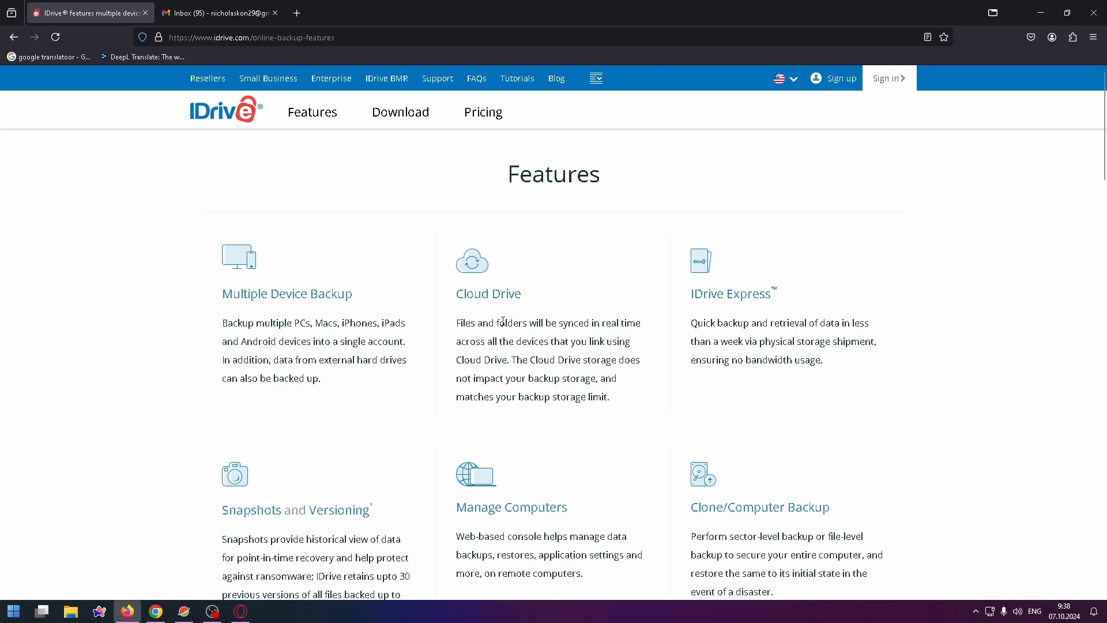
mouse_move(542, 303)
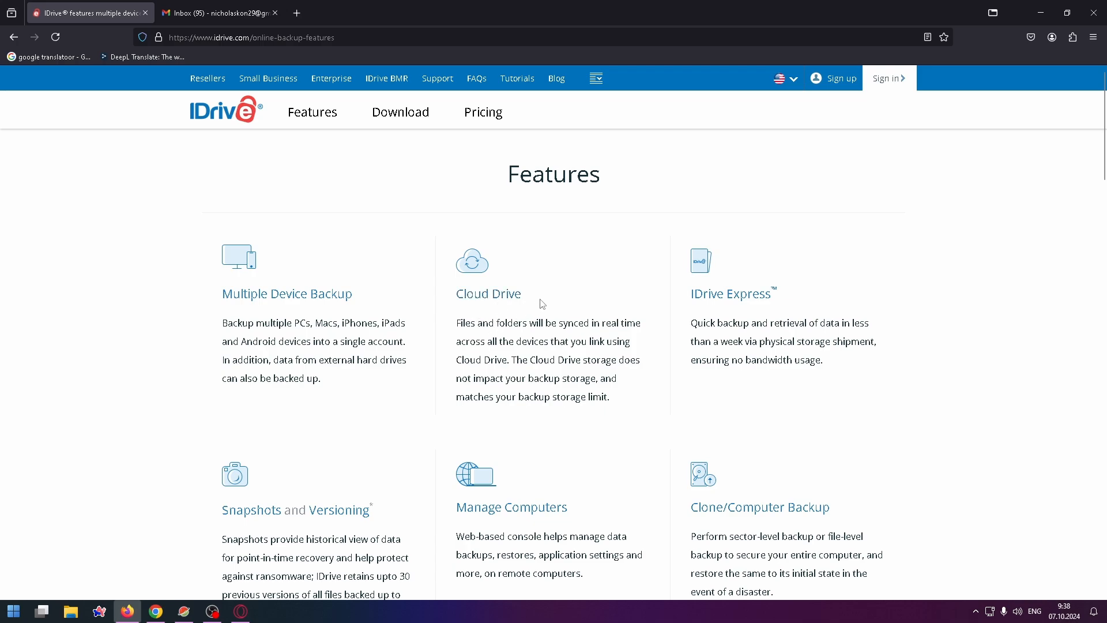
mouse_move(500, 337)
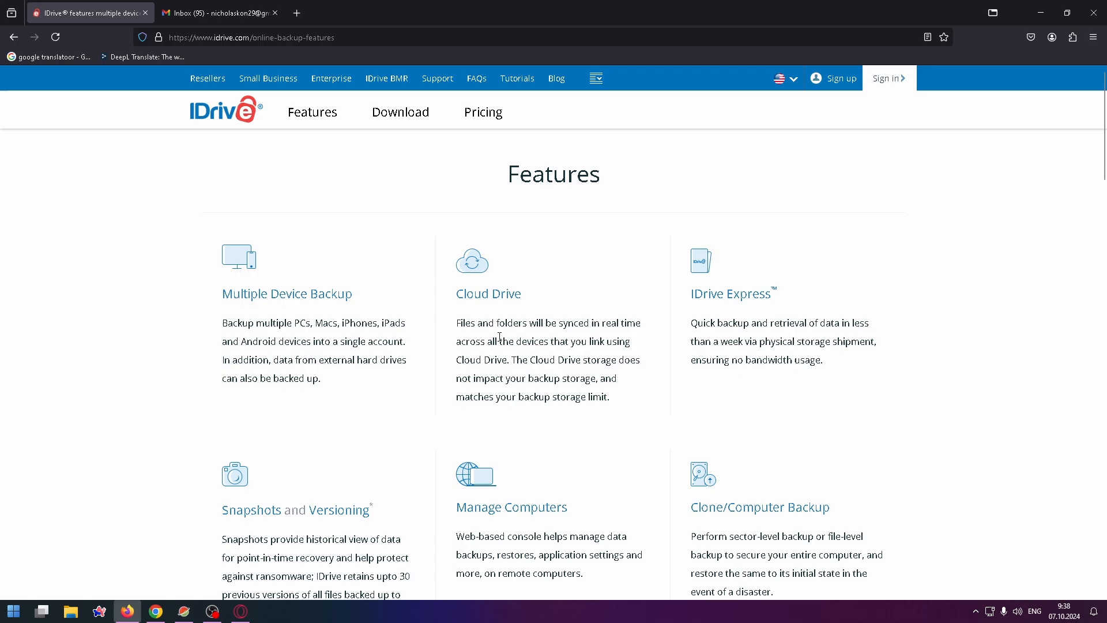
mouse_move(729, 295)
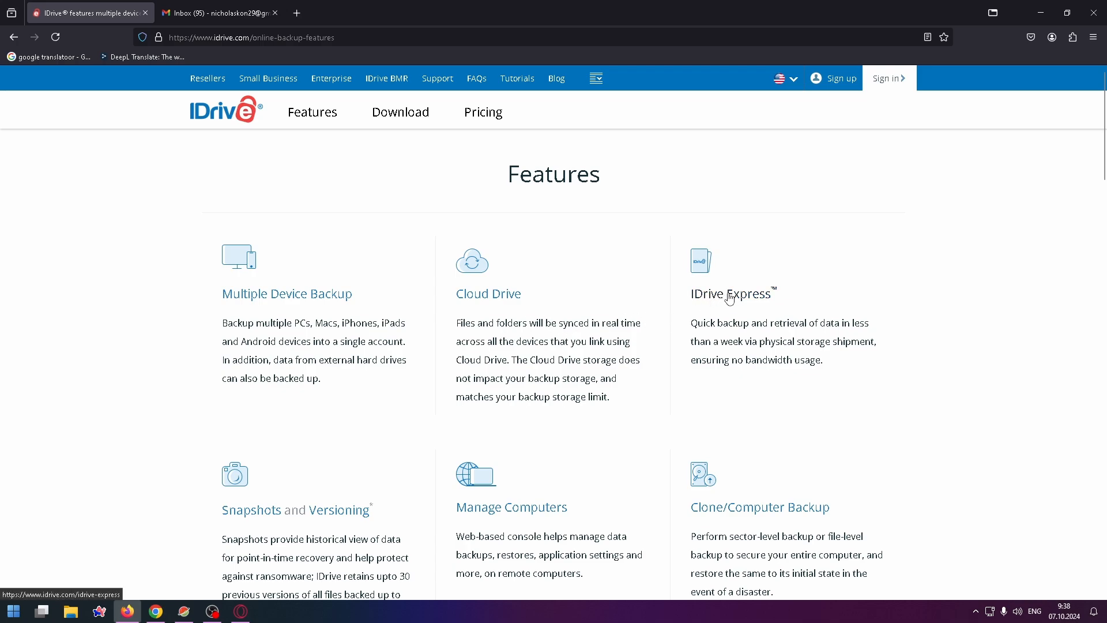
scroll(down, 3)
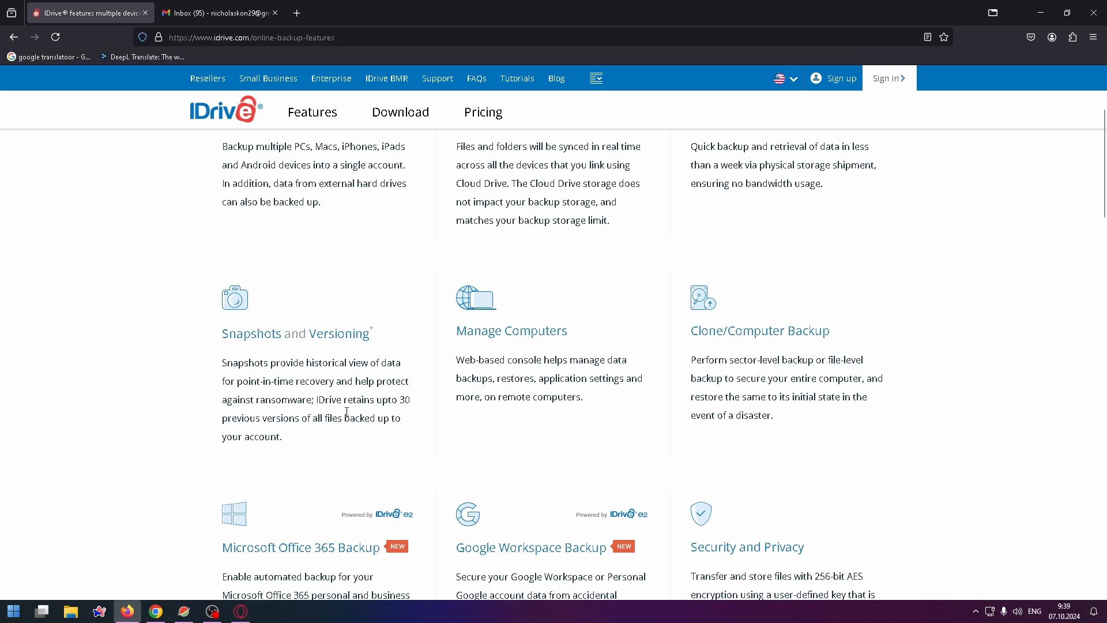
mouse_move(365, 422)
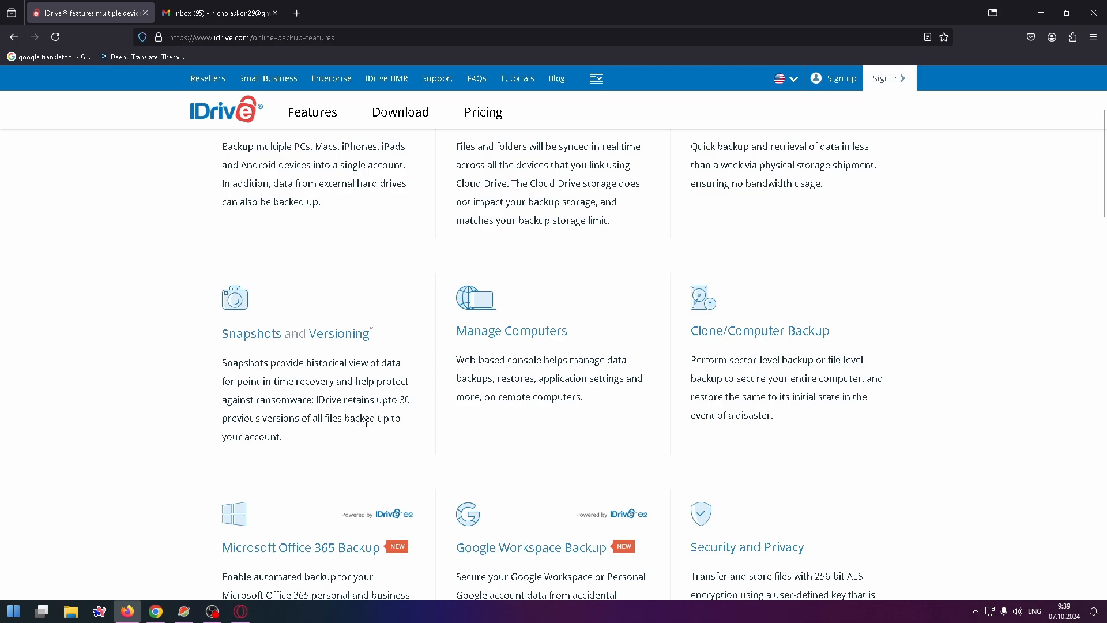
mouse_move(468, 353)
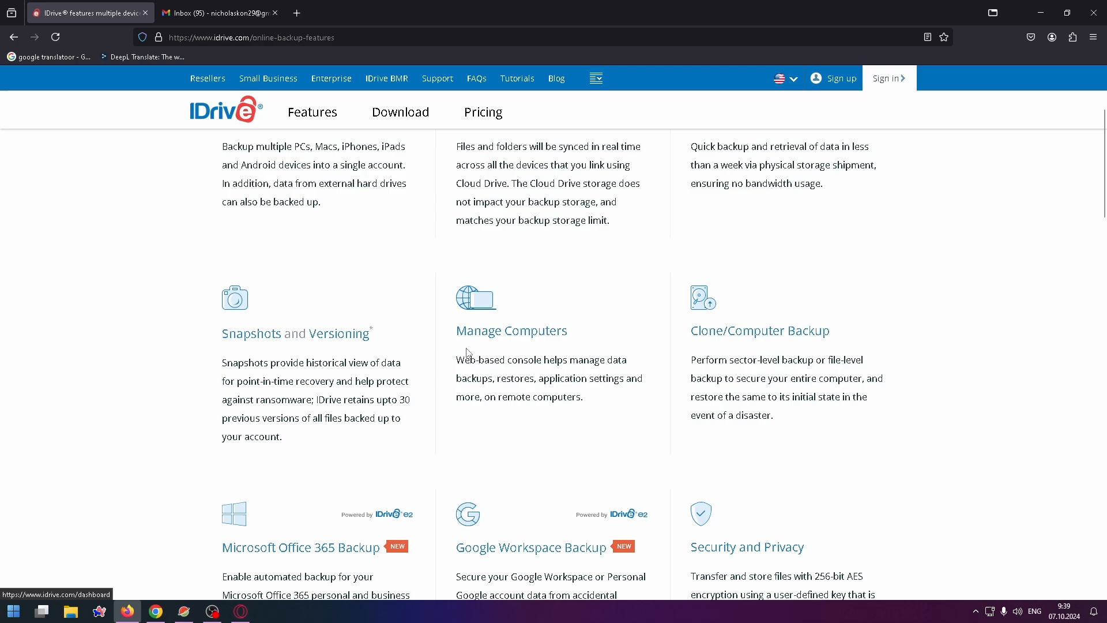
scroll(down, 3)
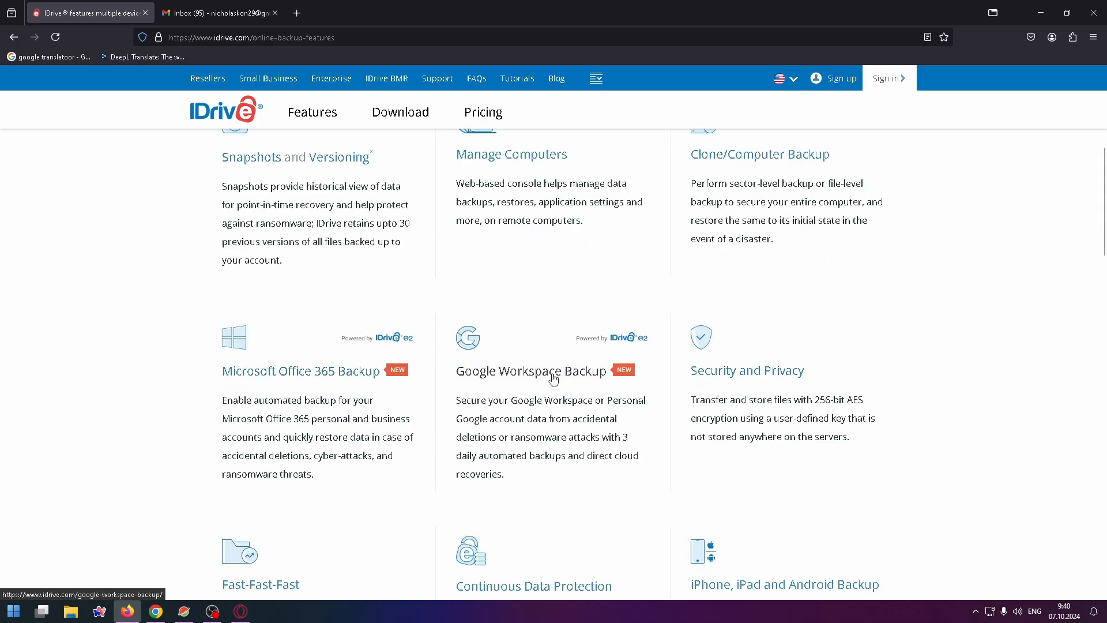
scroll(down, 3)
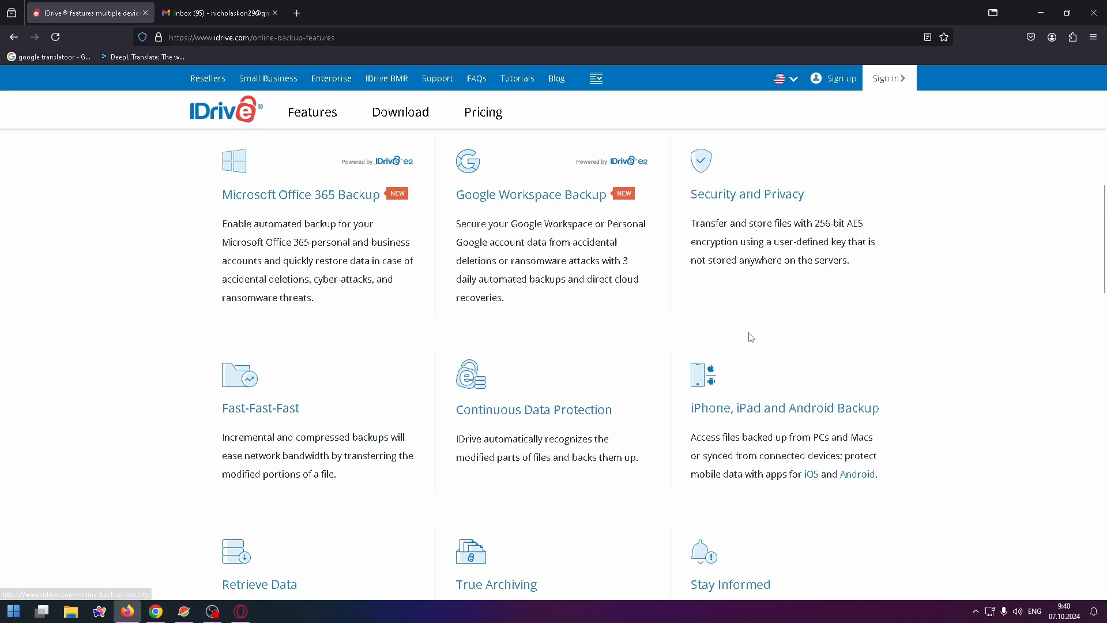
scroll(down, 3)
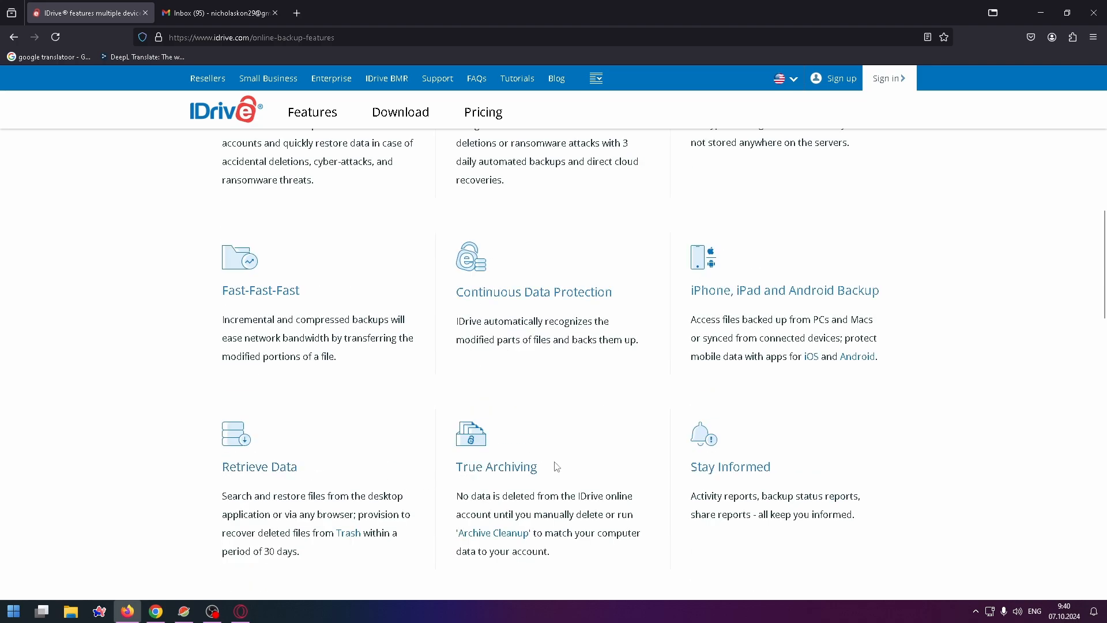
scroll(down, 3)
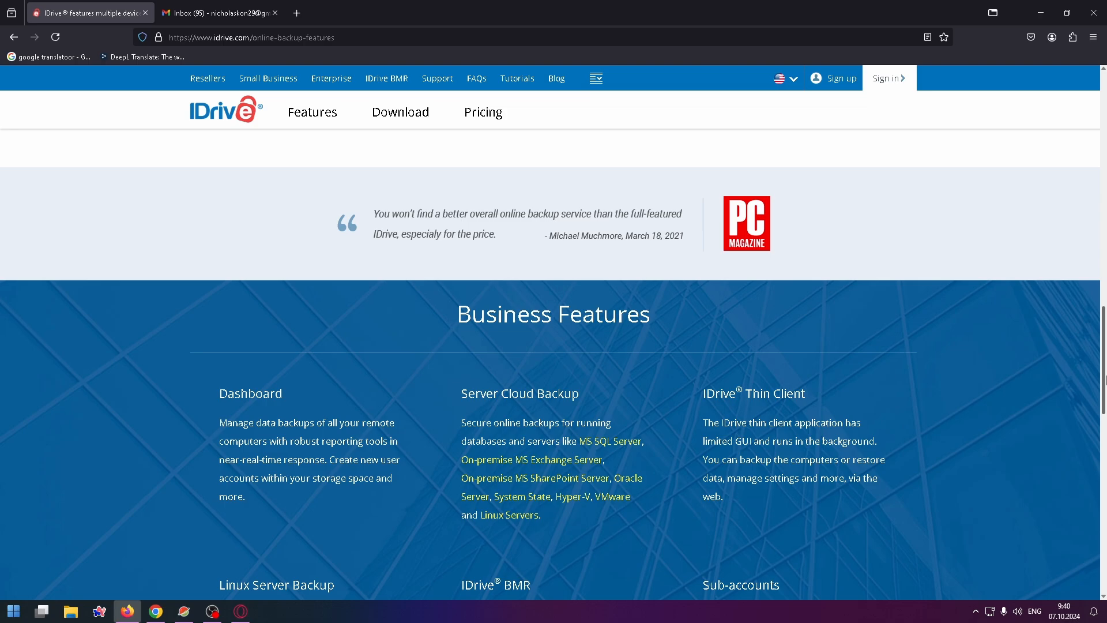
scroll(down, 3)
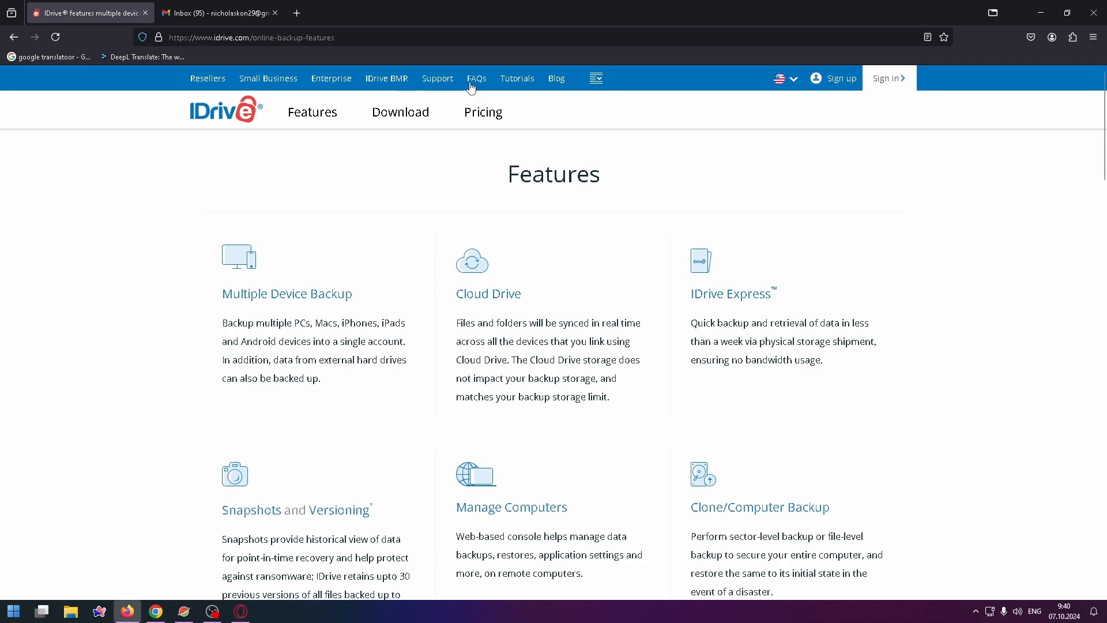
mouse_move(459, 92)
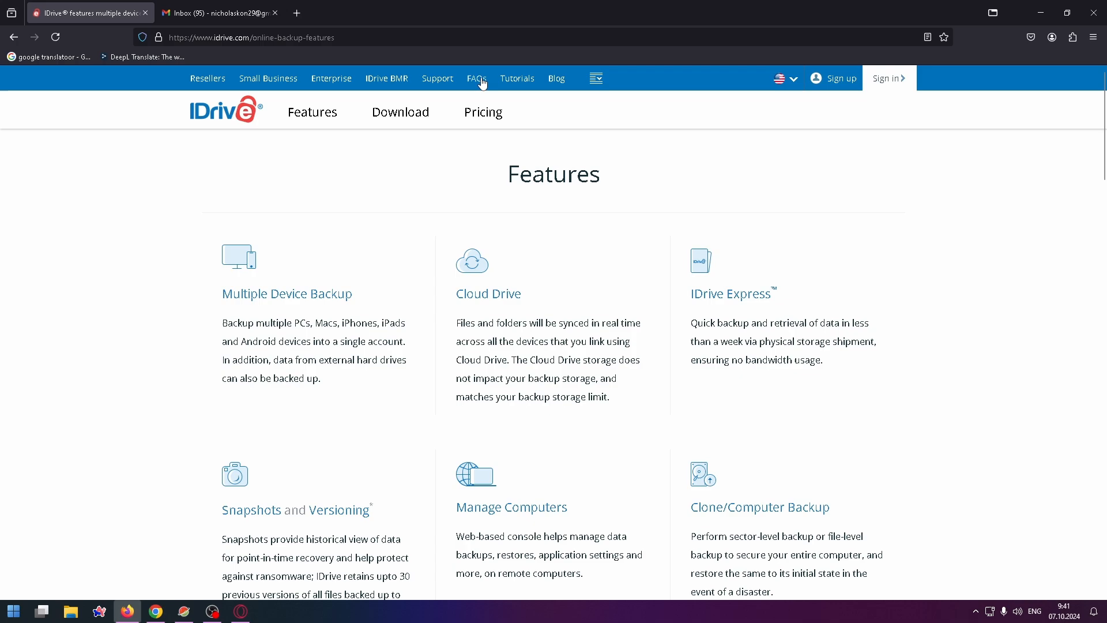
click(517, 78)
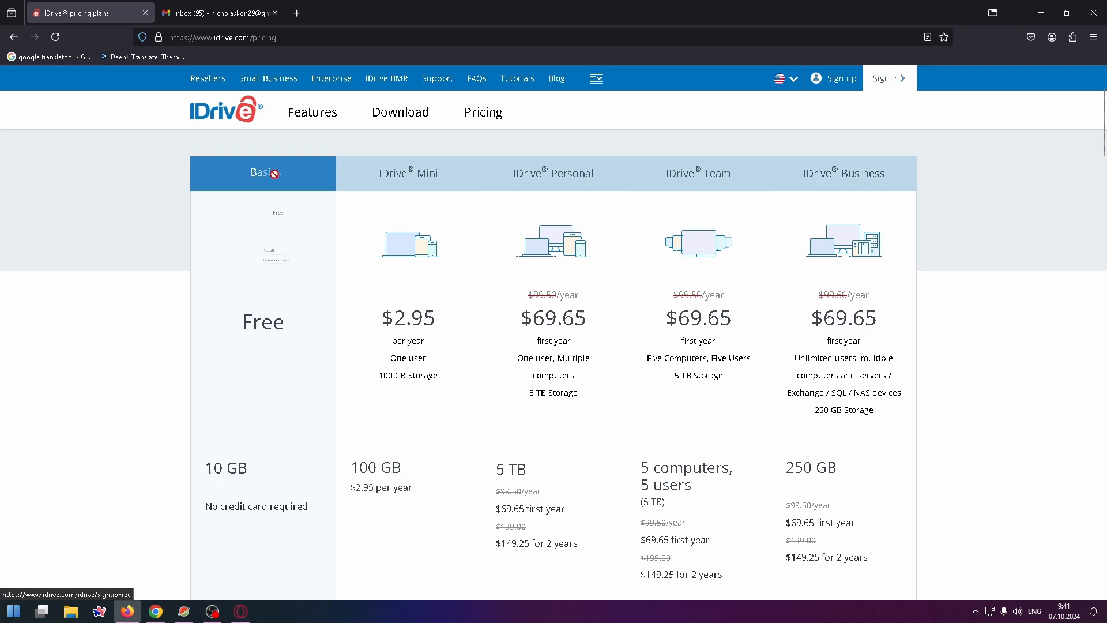
scroll(down, 3)
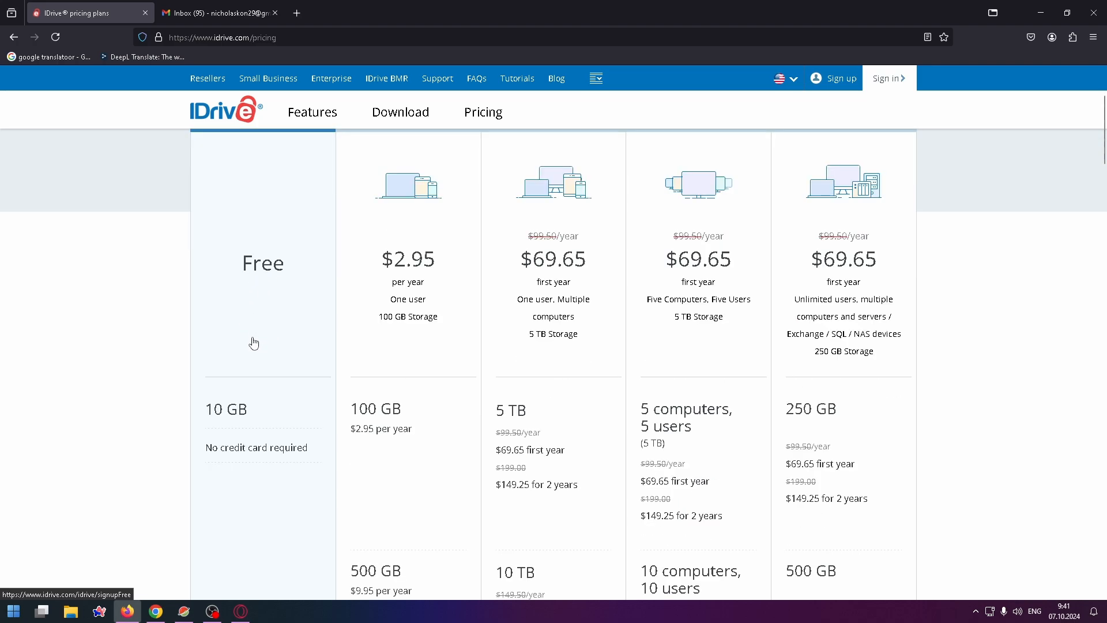
scroll(down, 3)
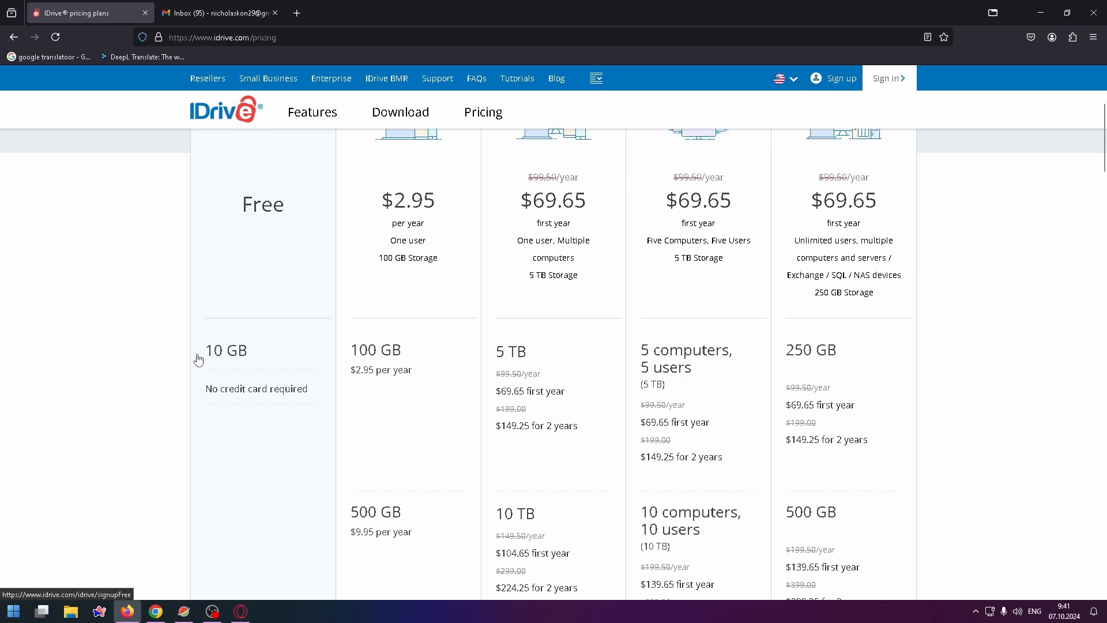
scroll(up, 3)
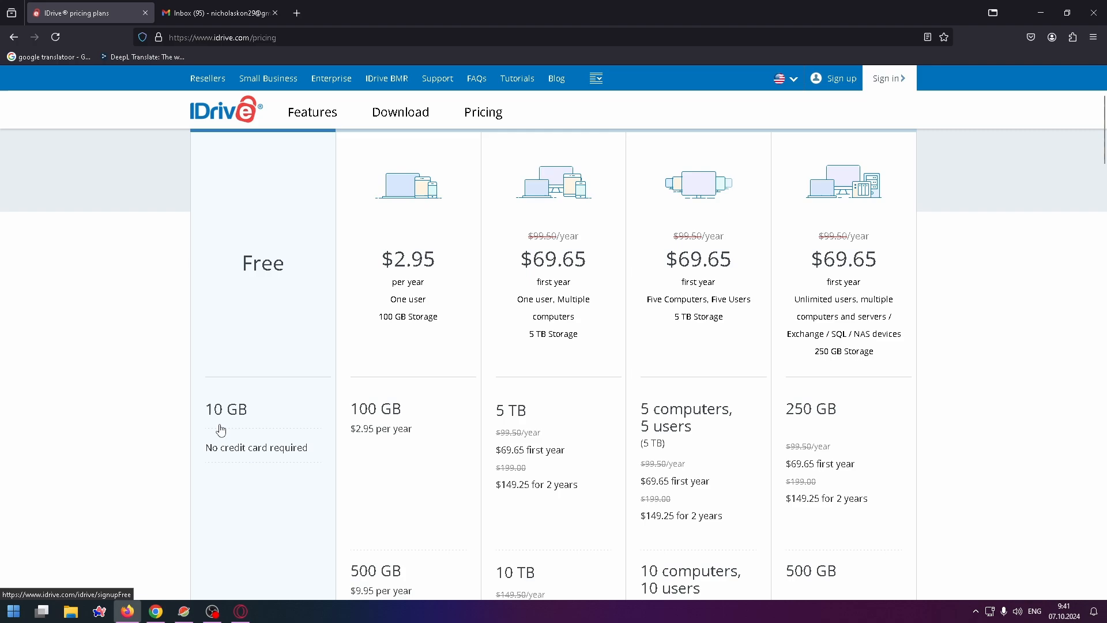
scroll(down, 3)
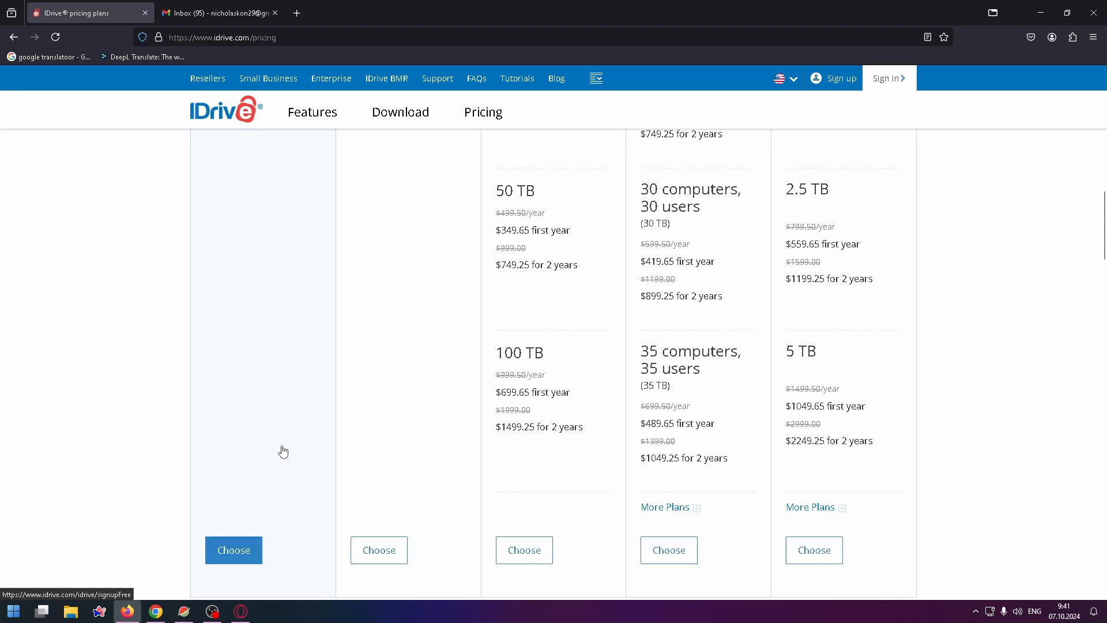
scroll(down, 3)
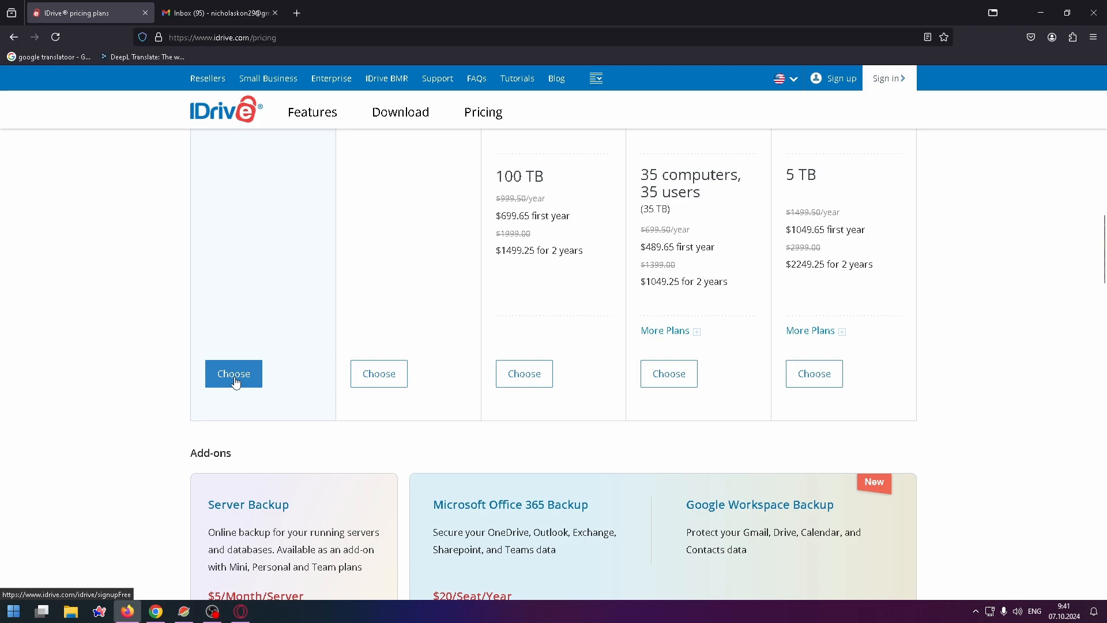
- Create a free Basic account with name, e-mail, password and accepted terms
click(233, 374)
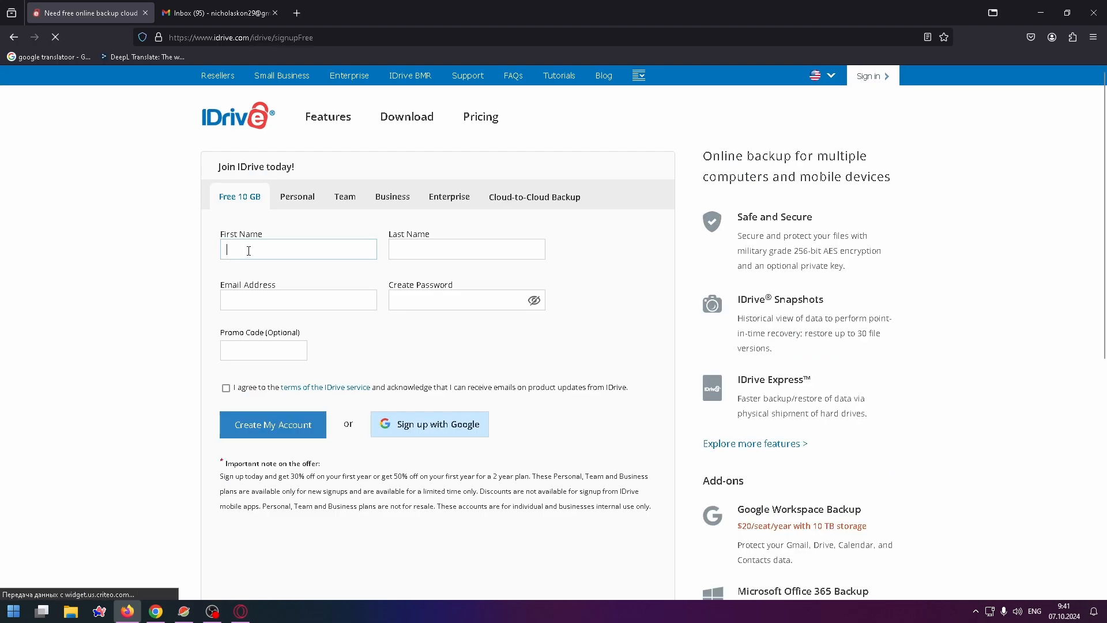
click(272, 423)
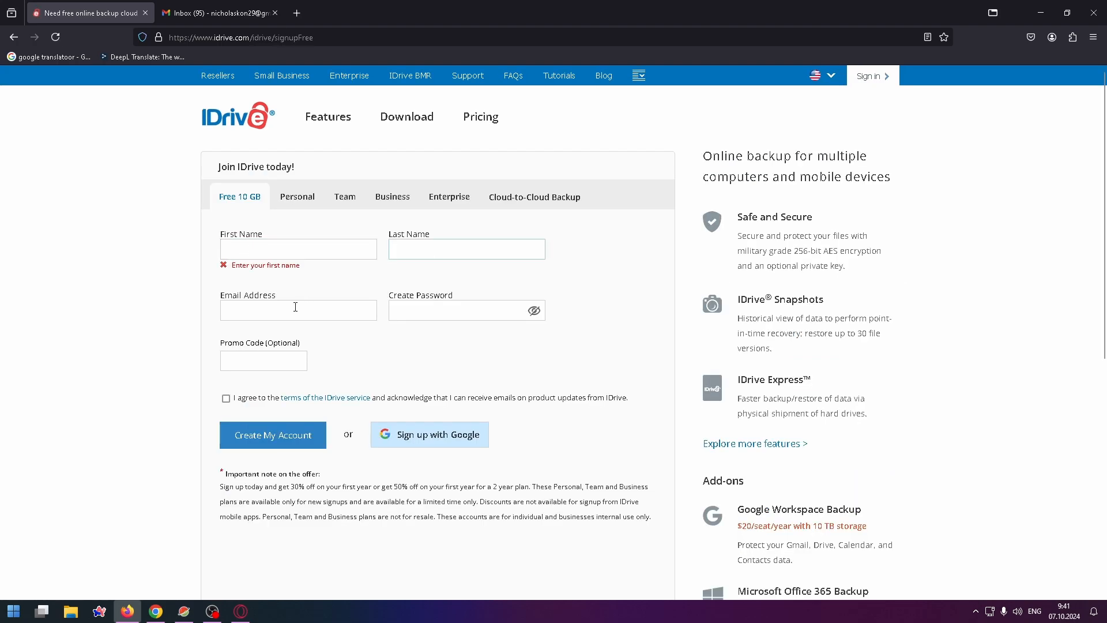
click(298, 310)
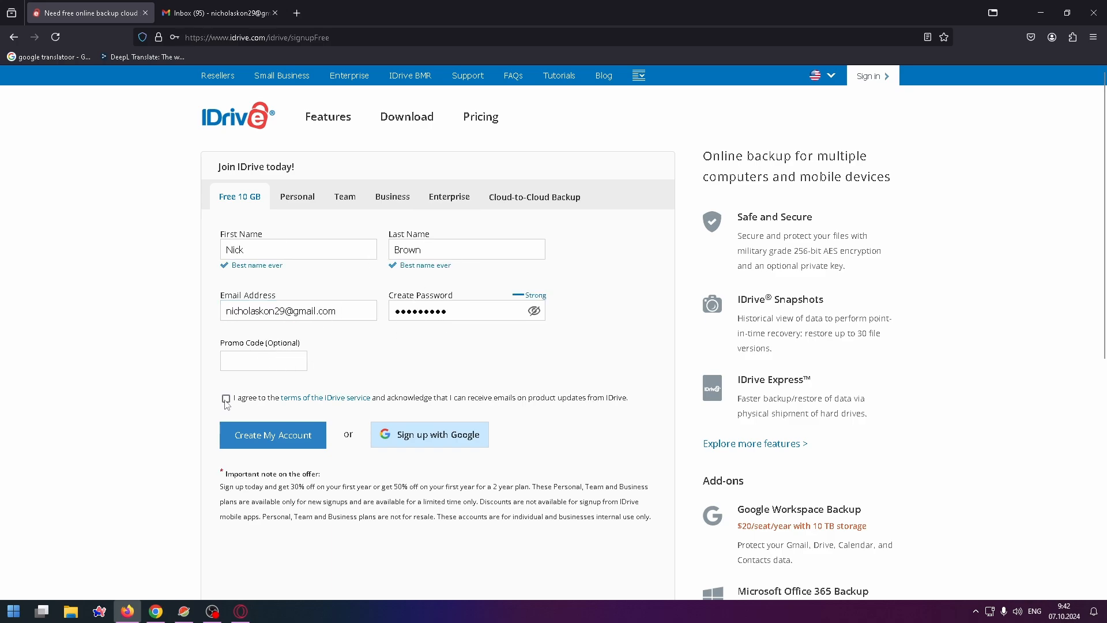
click(227, 398)
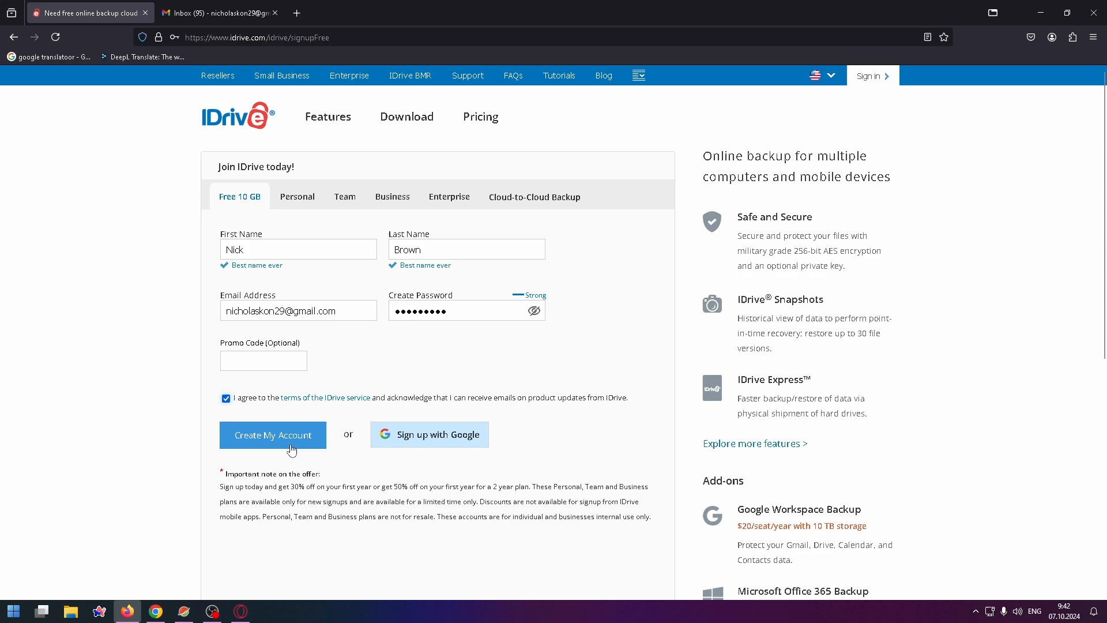
mouse_move(442, 438)
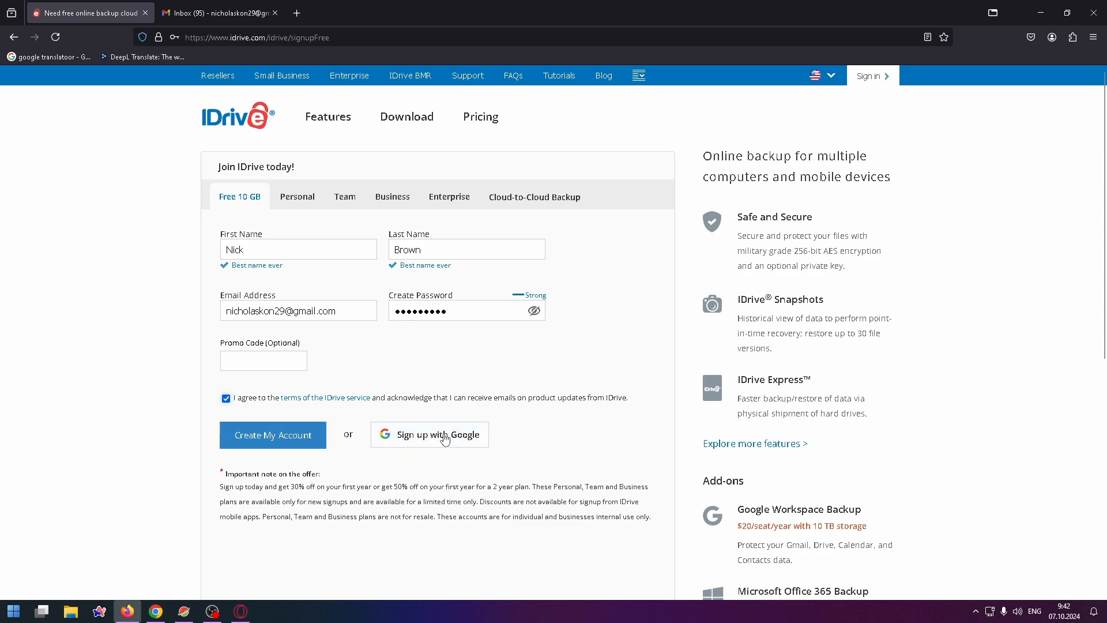
click(272, 435)
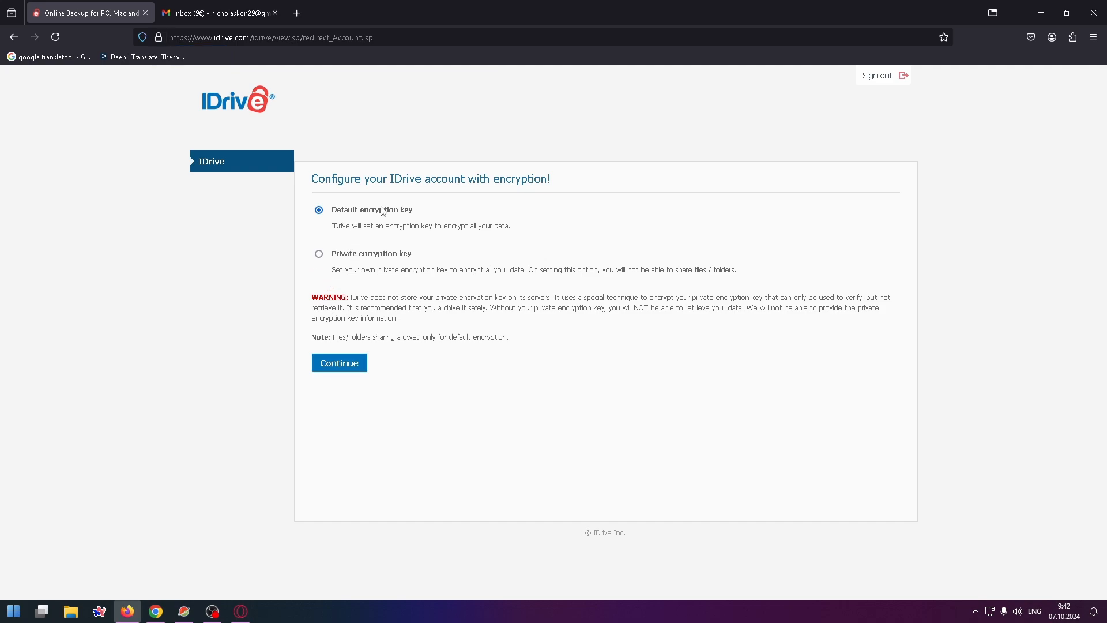
- Keep the default encryption key and enter the new account's Cloud Drive file list
click(339, 362)
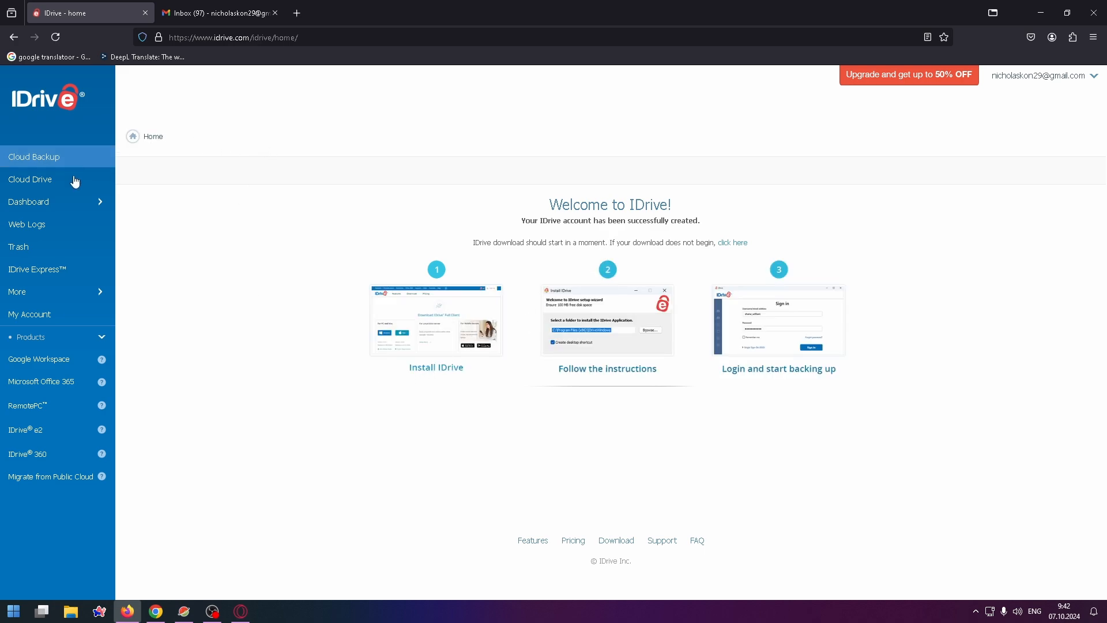
click(34, 156)
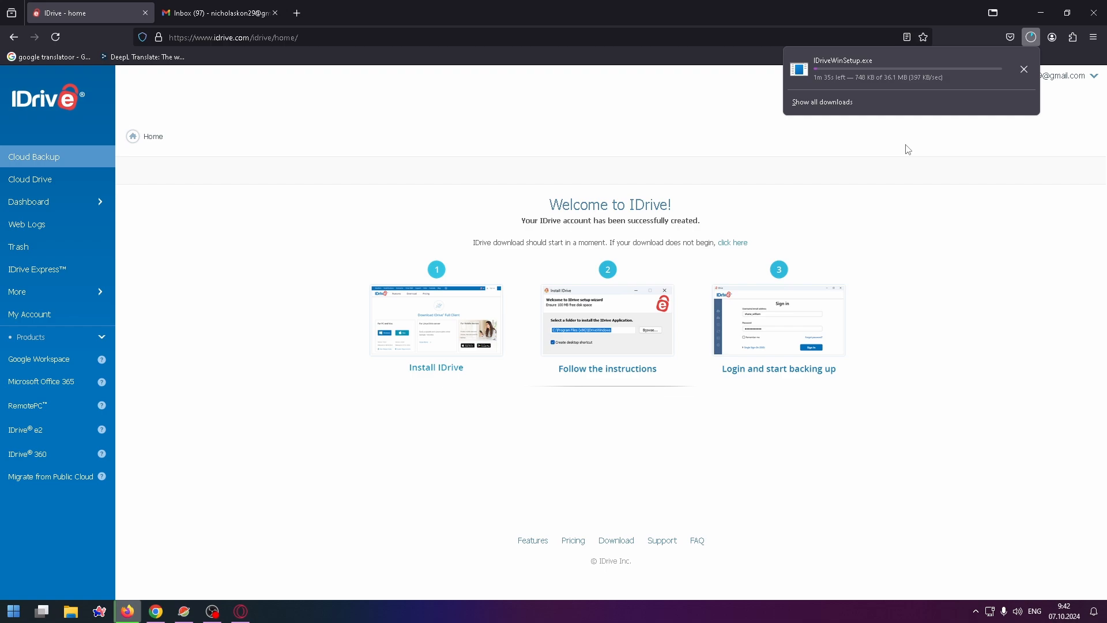
mouse_move(53, 246)
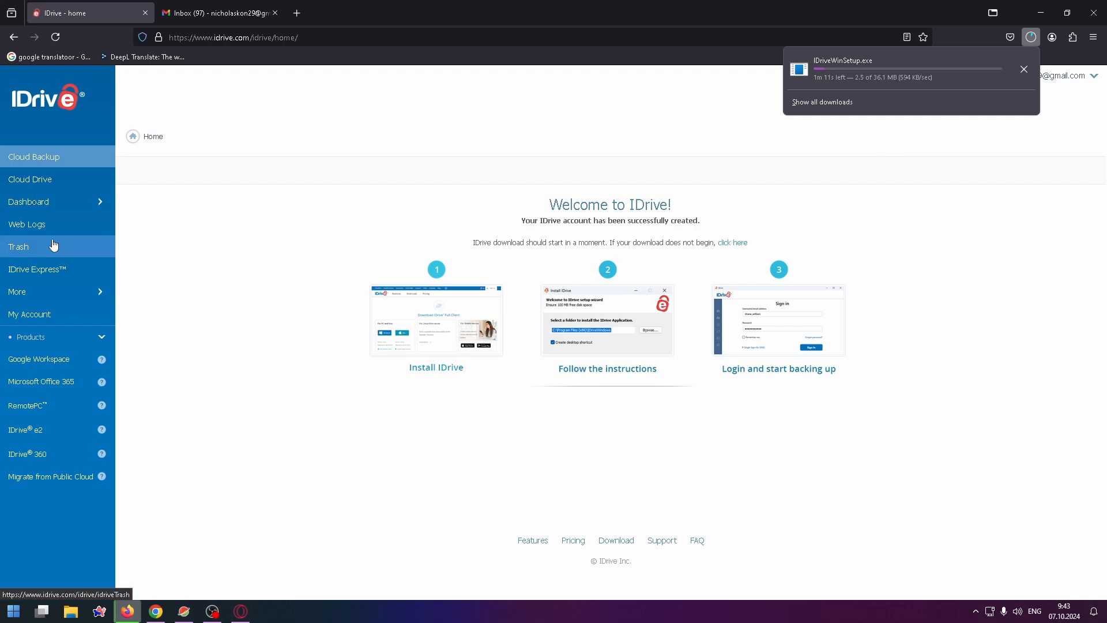
mouse_move(60, 206)
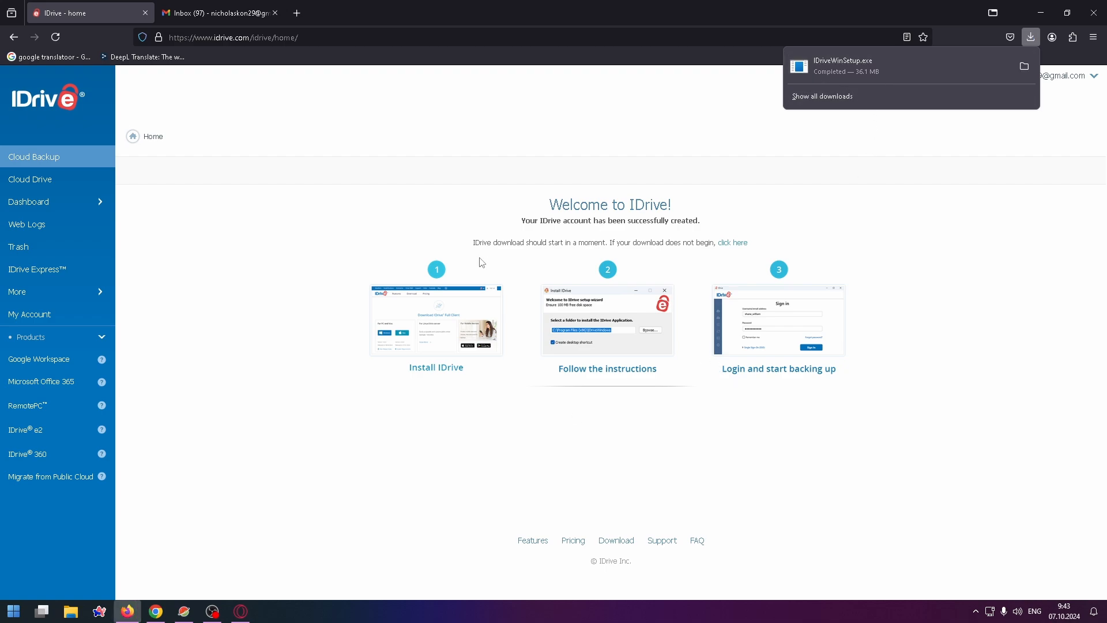
mouse_move(462, 263)
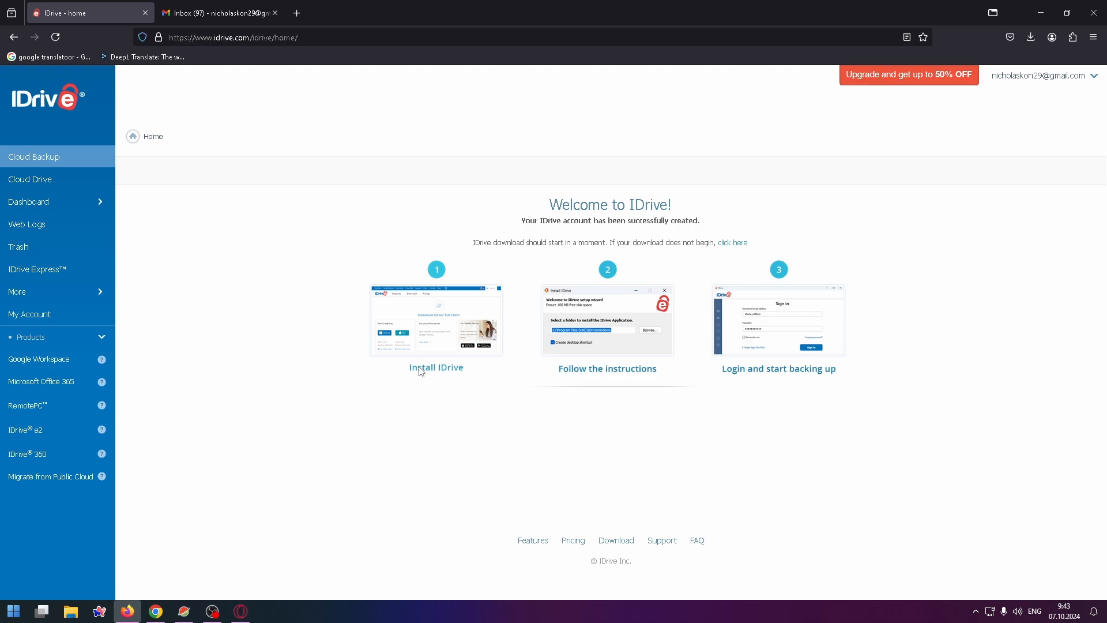
mouse_move(623, 361)
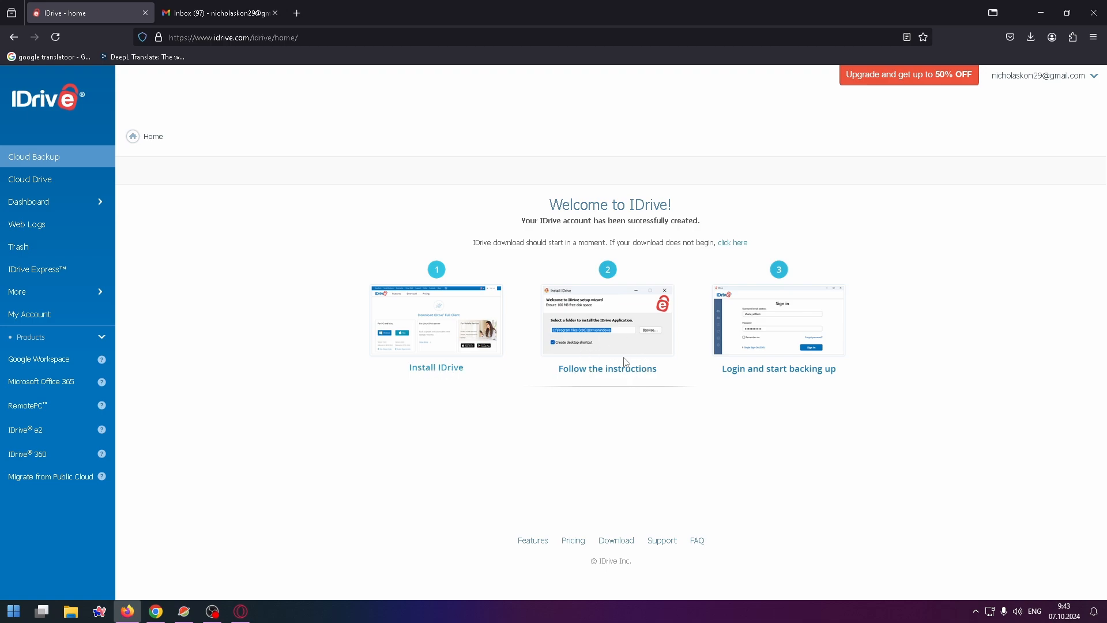
mouse_move(800, 379)
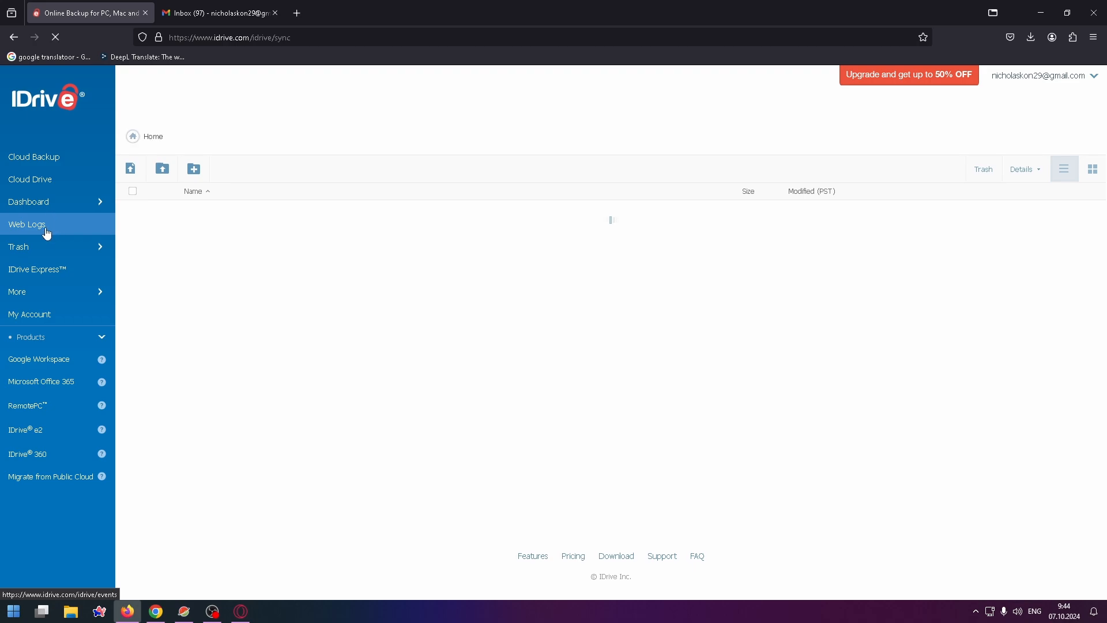
- Display the Web Logs report and expand the More and Dashboard sidebar sections
click(27, 224)
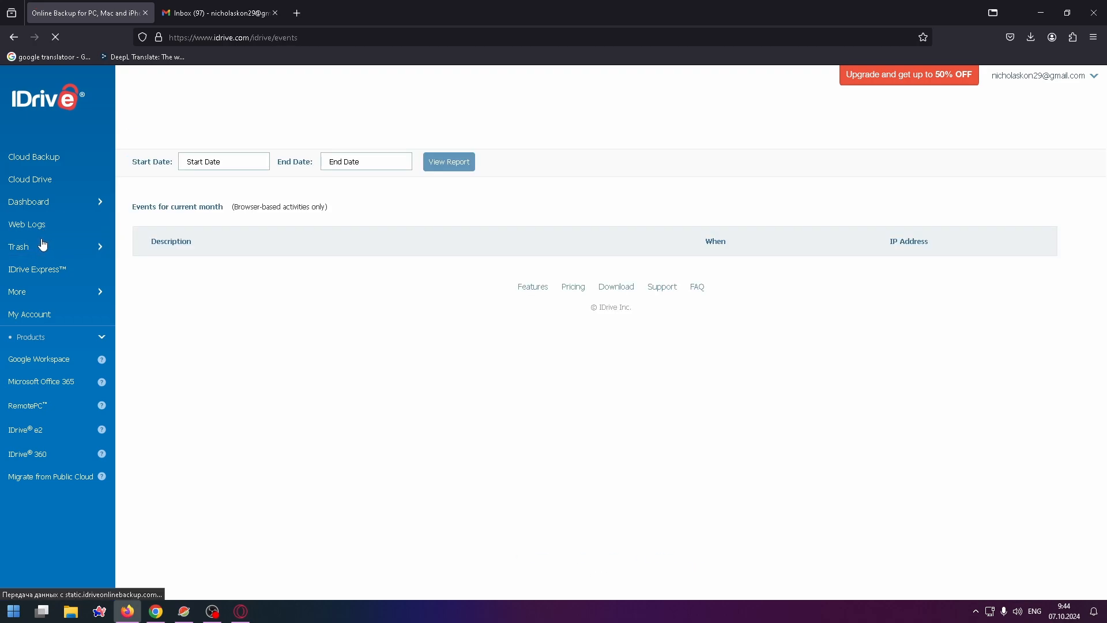
click(27, 223)
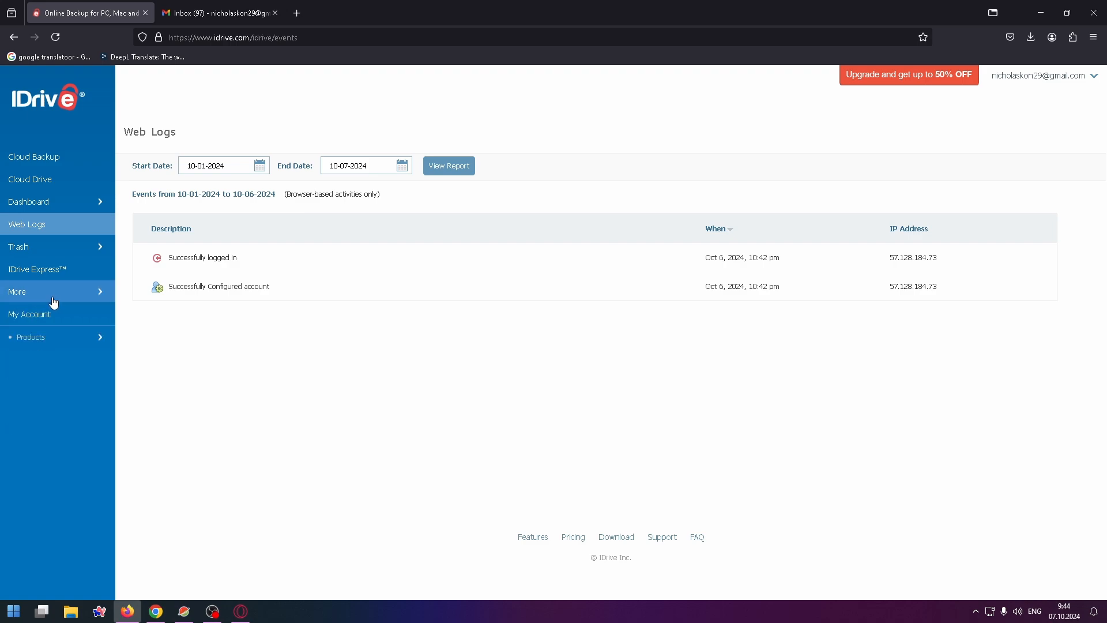
click(17, 292)
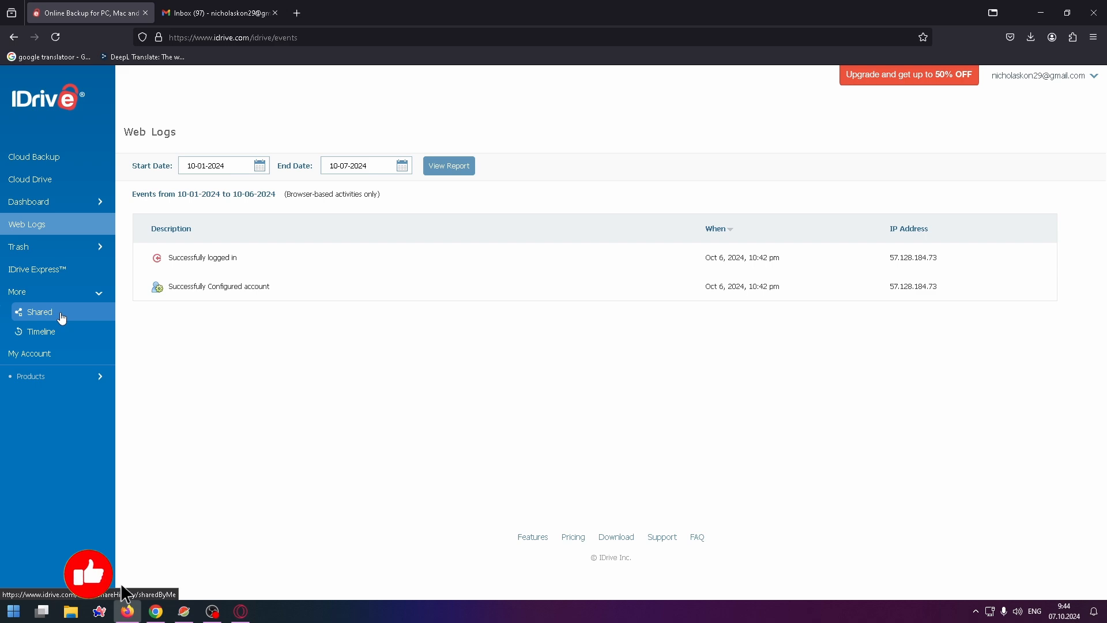
click(27, 200)
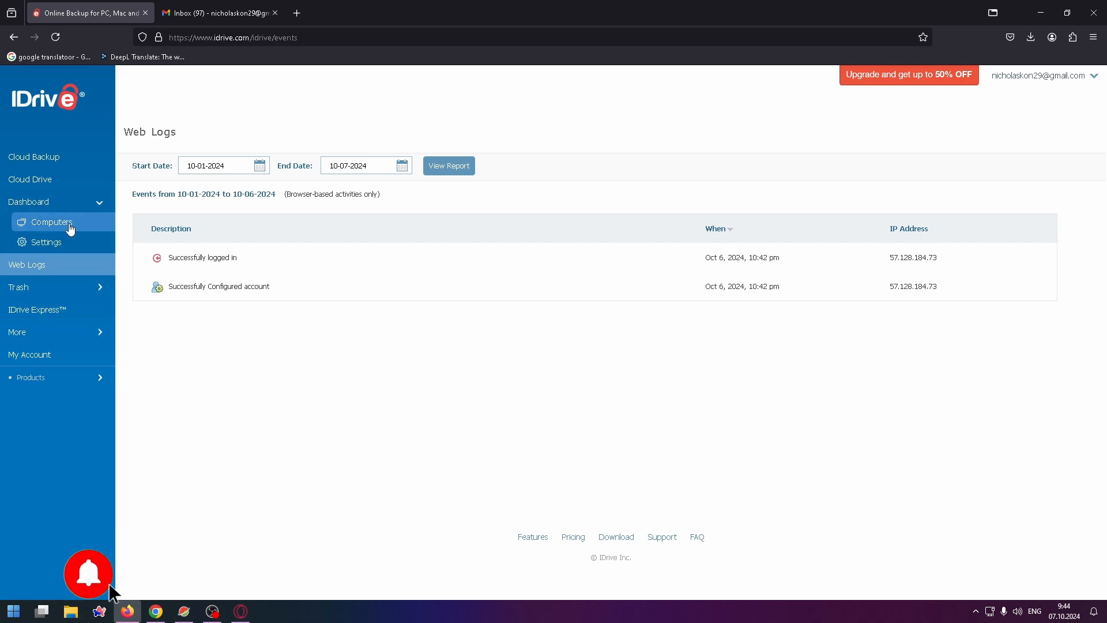